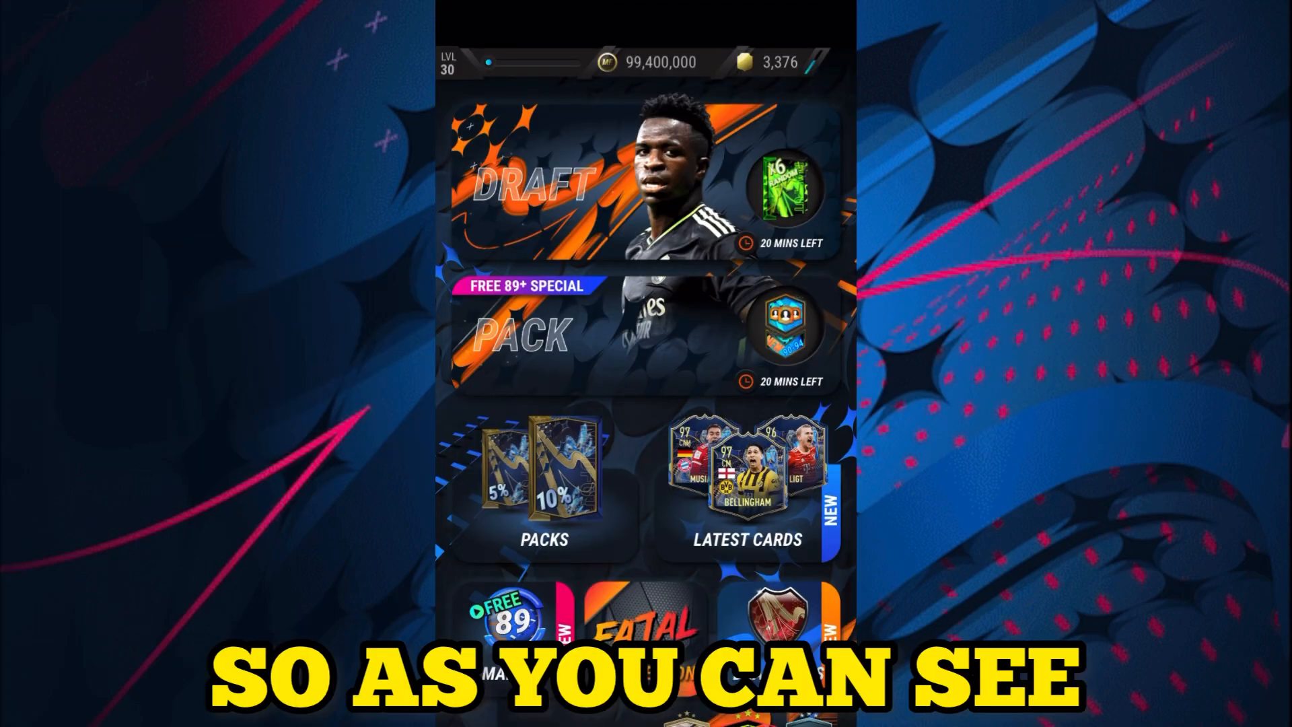
- Scroll the MADFUT home screen down and enter the Trading area
scroll("down", 3)
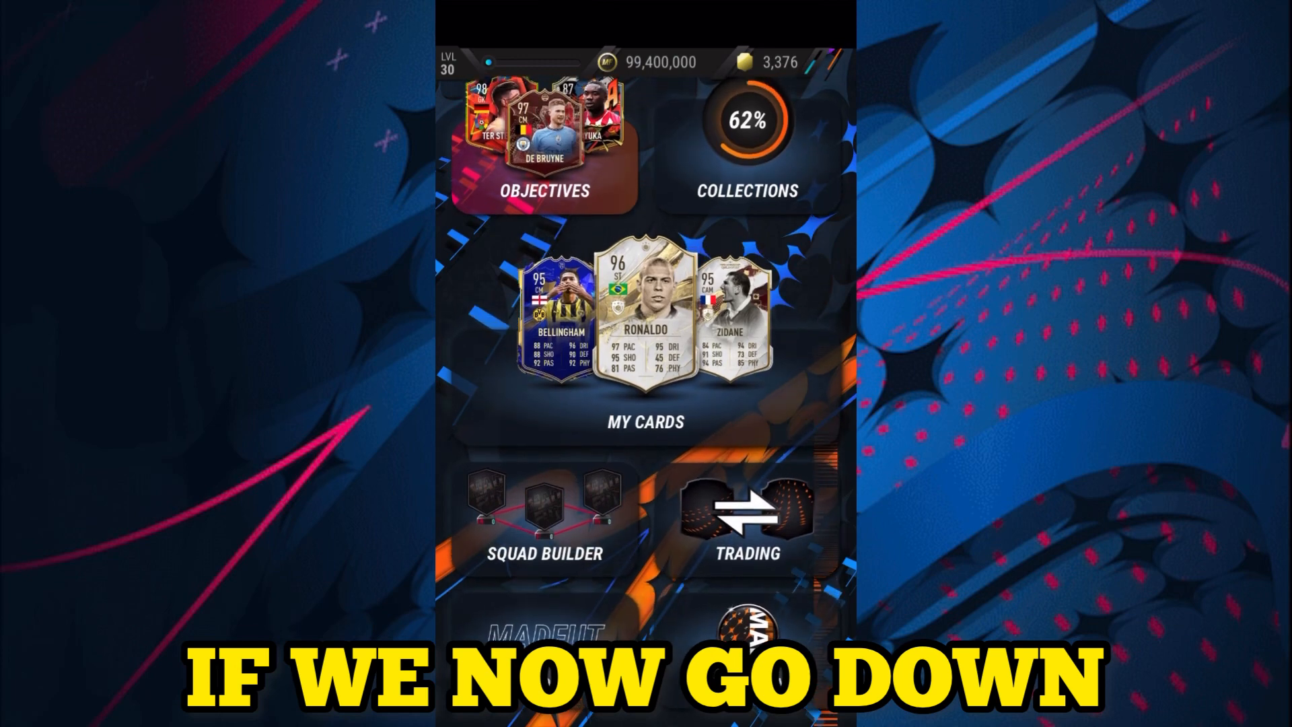
left_click(744, 518)
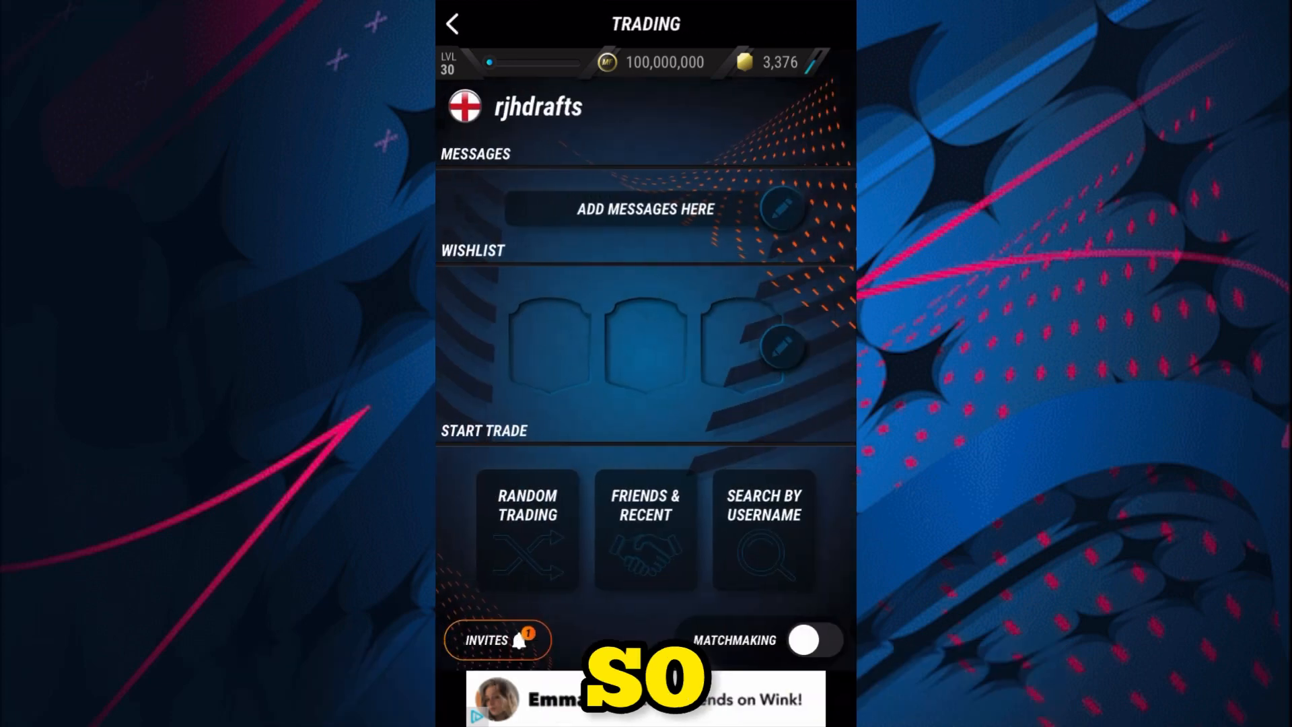
left_click(526, 536)
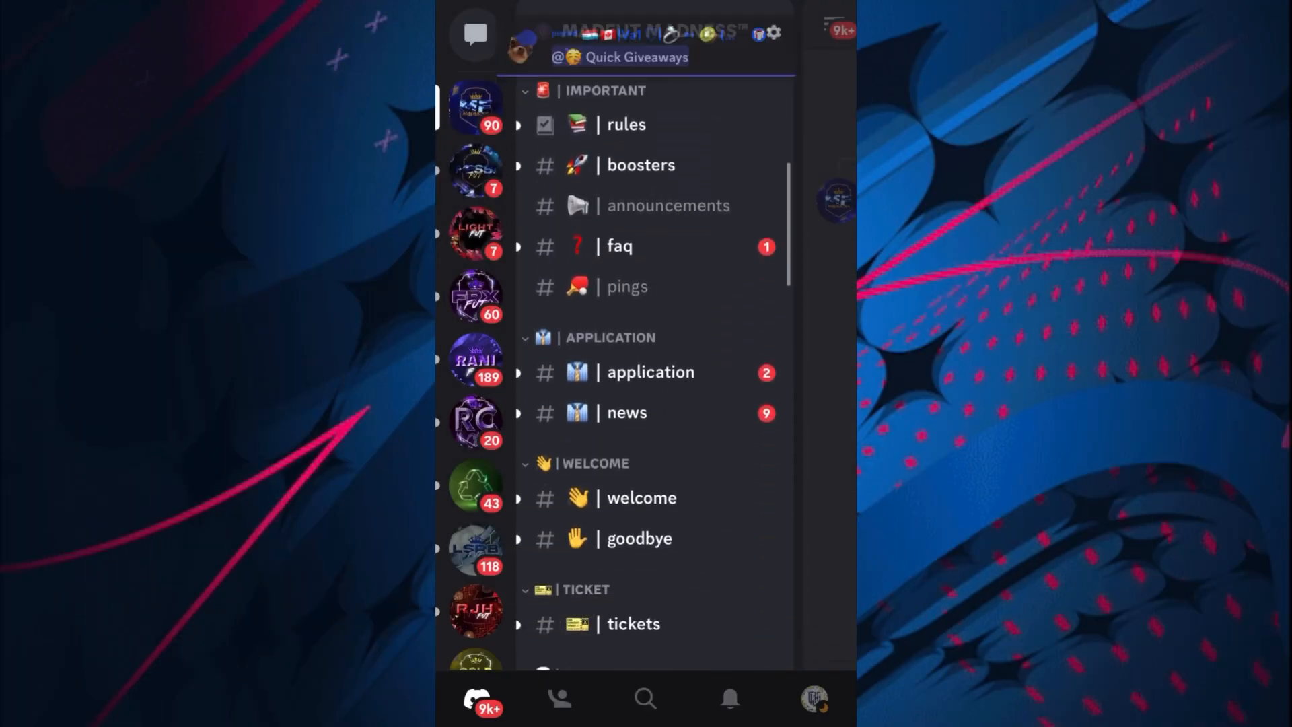
scroll("down", 3)
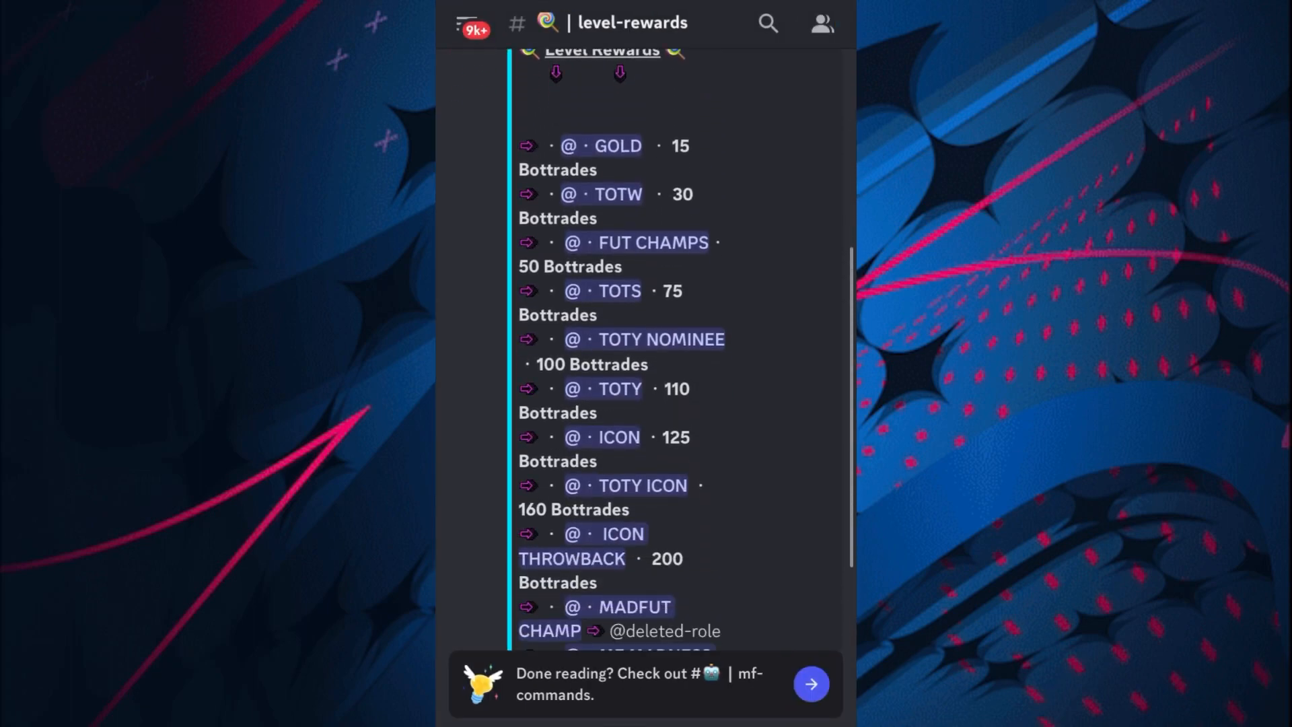
scroll("down", 3)
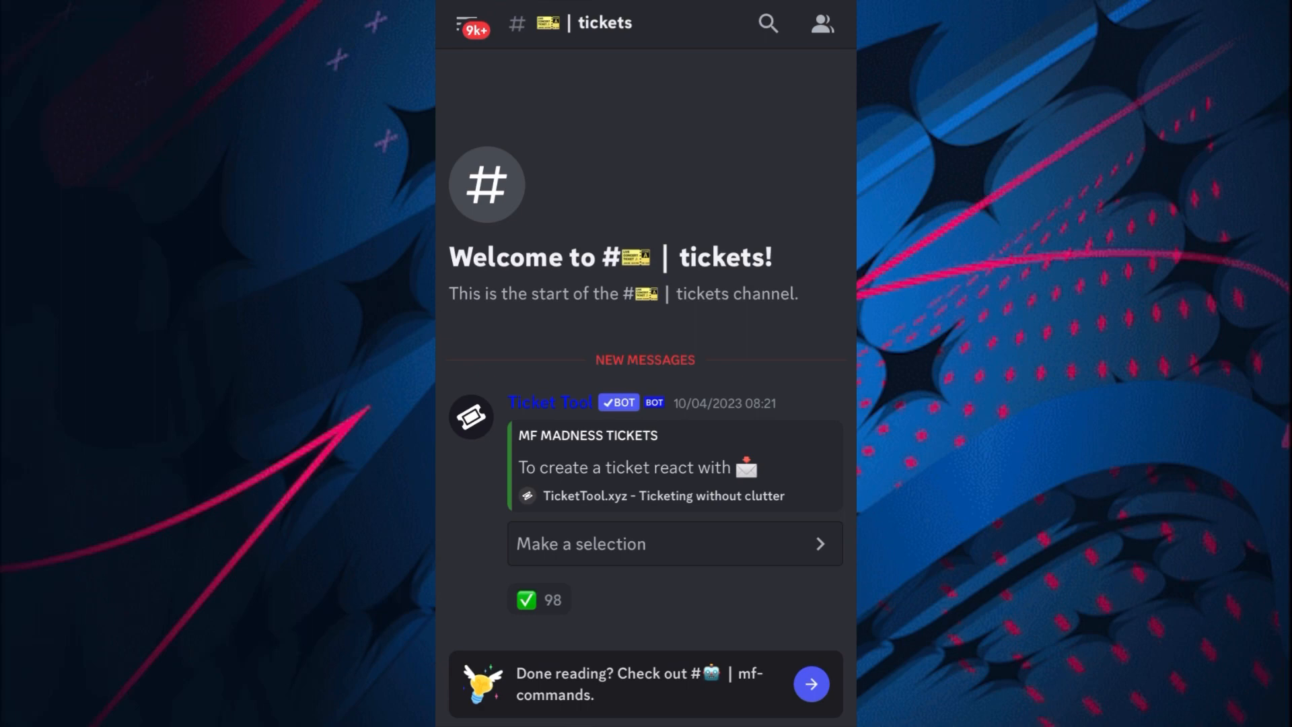
left_click(672, 543)
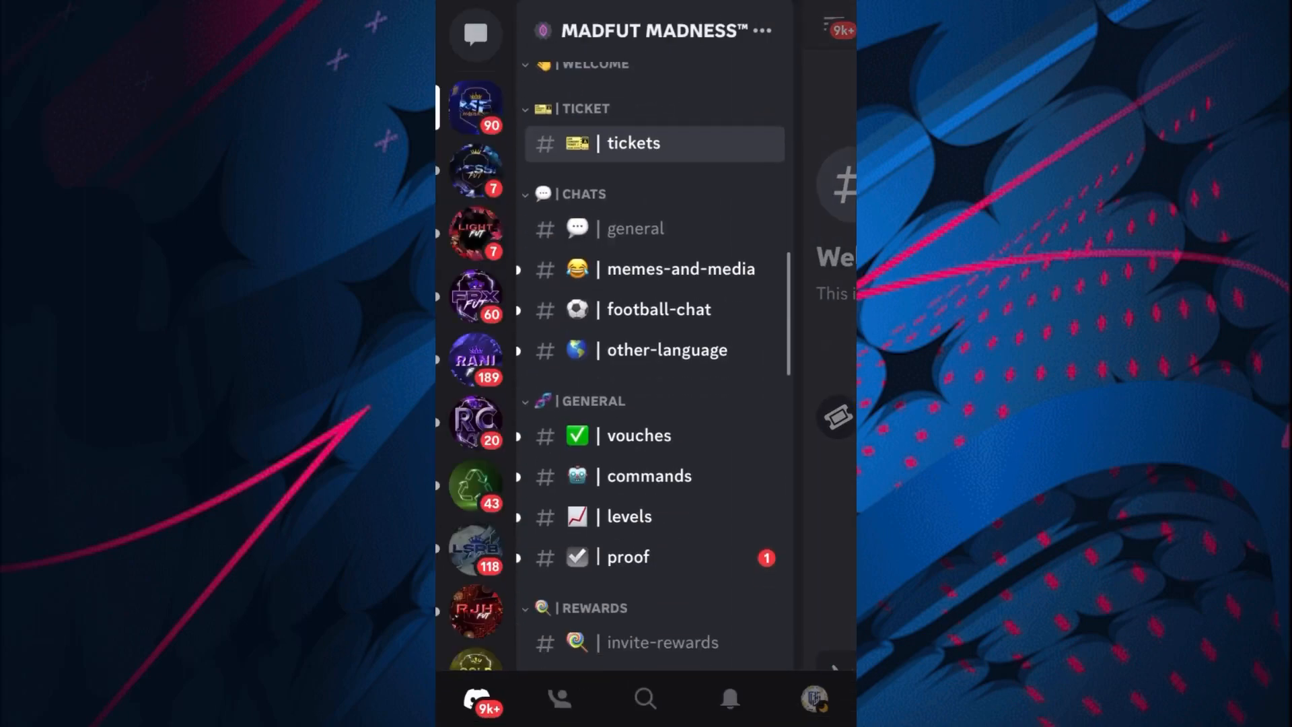
- Send the /mf link command with the MADFUT username in #mf-commands
scroll("down", 3)
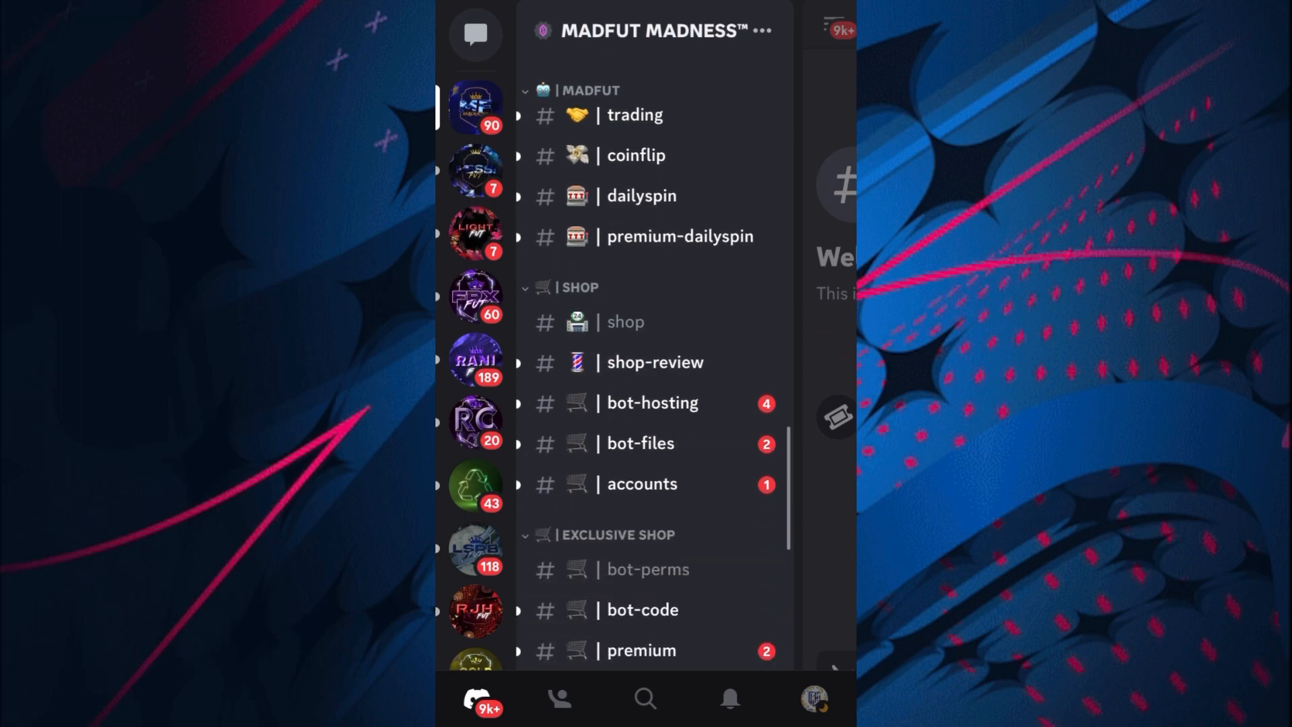
scroll("down", 3)
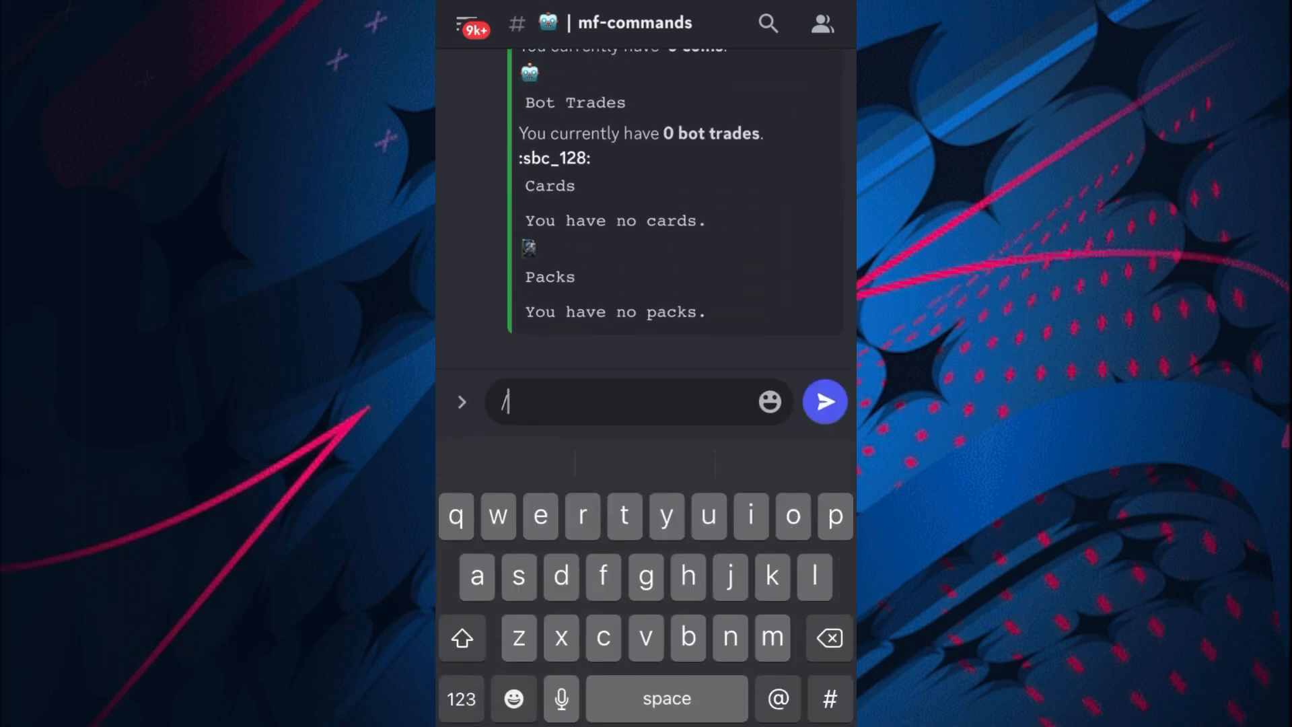
type("mf link username: rjhdrafts")
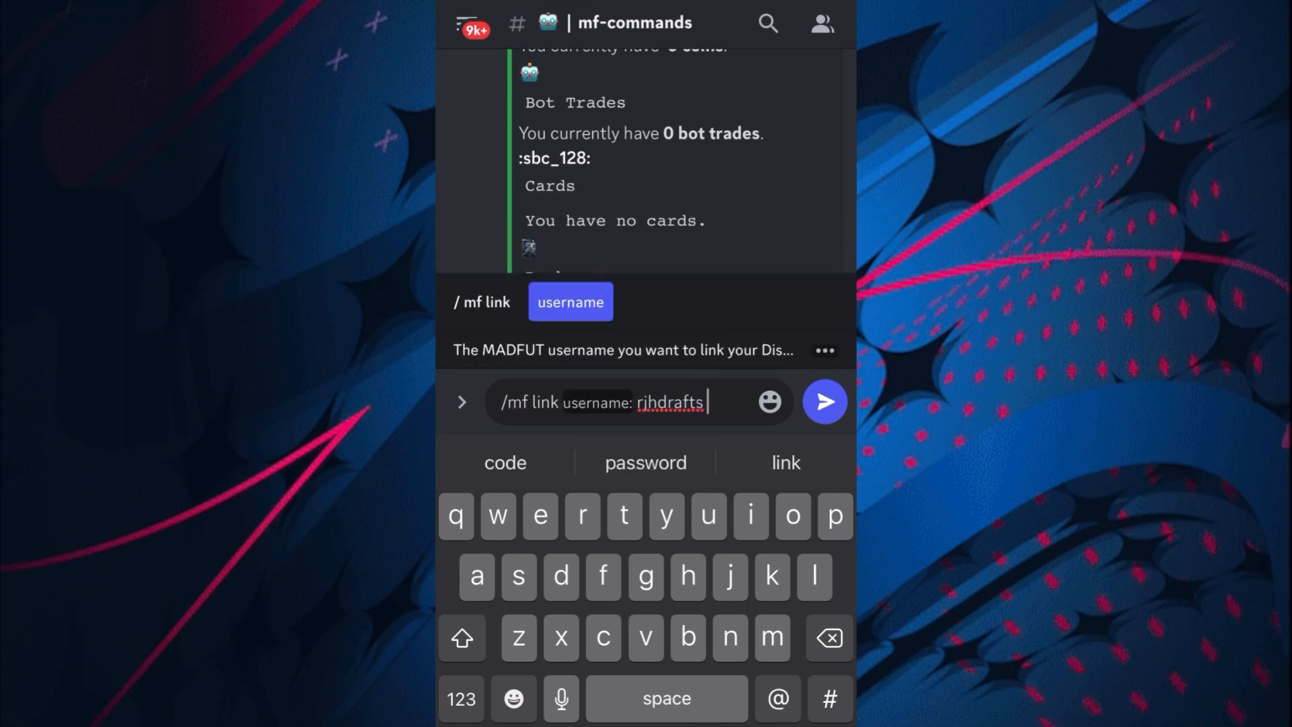
left_click(824, 403)
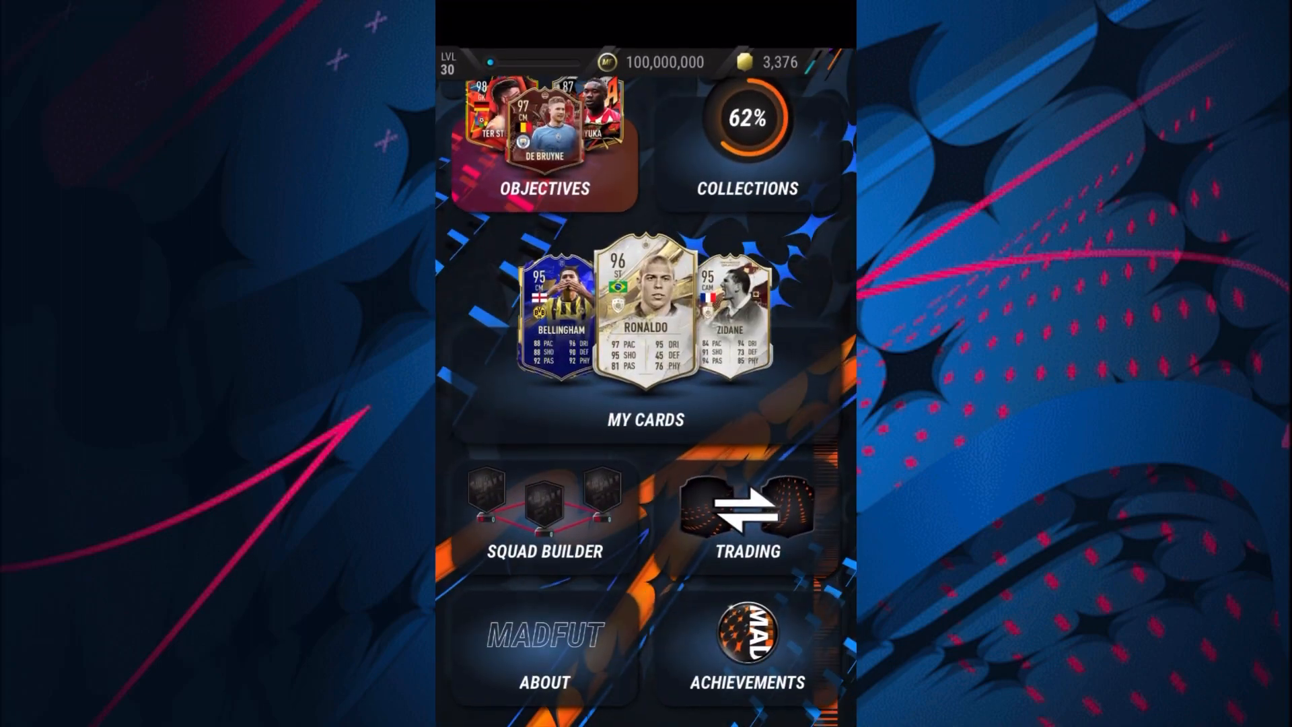
- Accept the mfmadness bot's trade invite to link account rjhdrafts
left_click(744, 519)
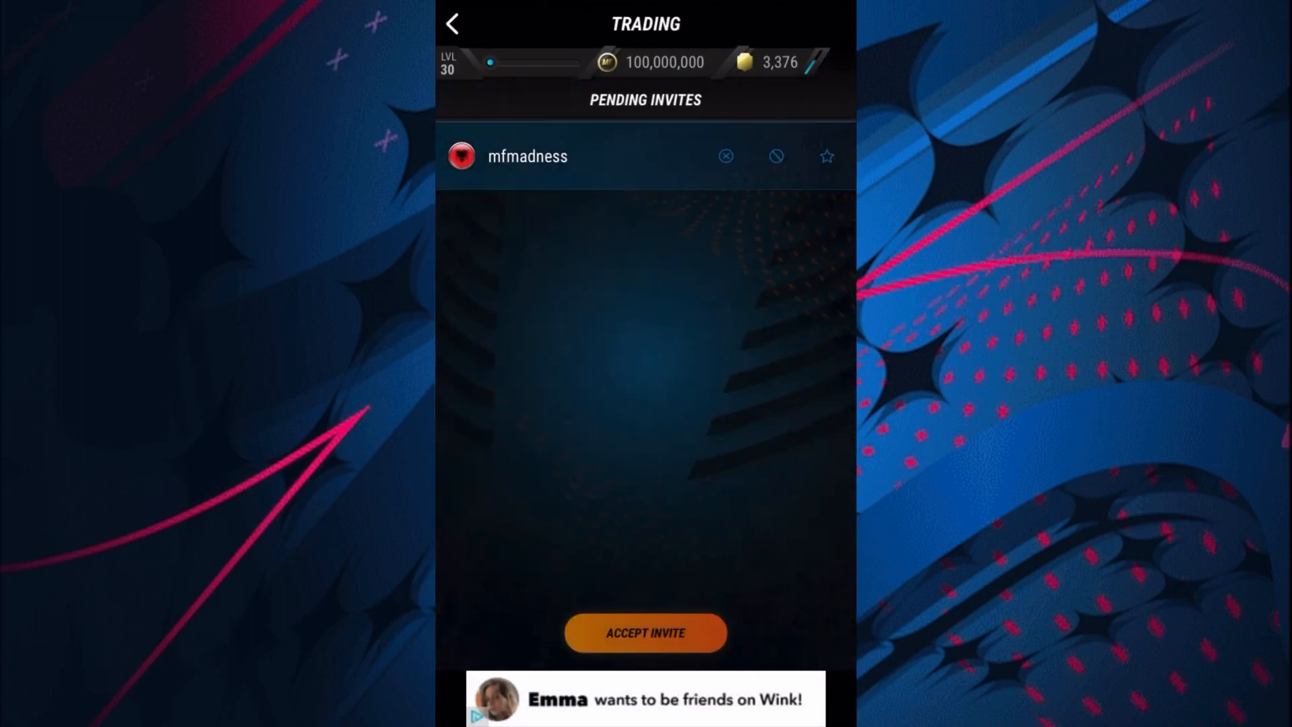
left_click(645, 633)
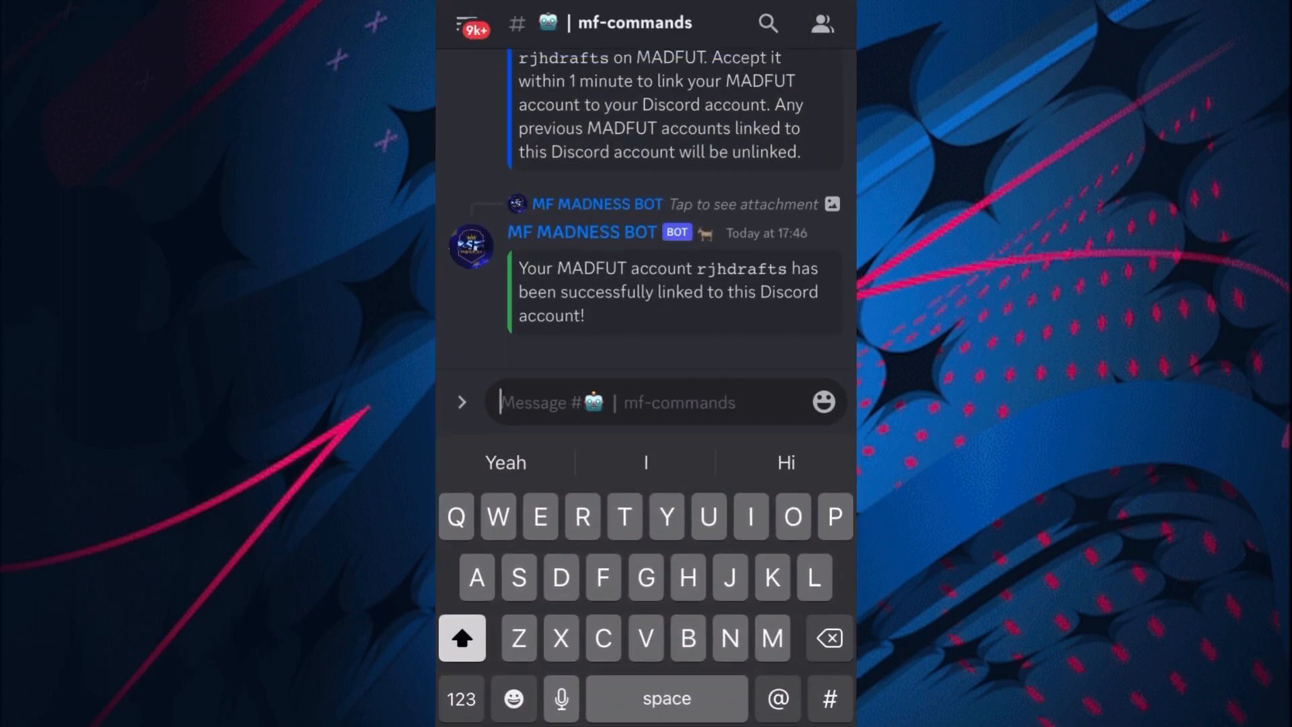
- Send the MF Madness bot's /mf wallet command
type("/mf")
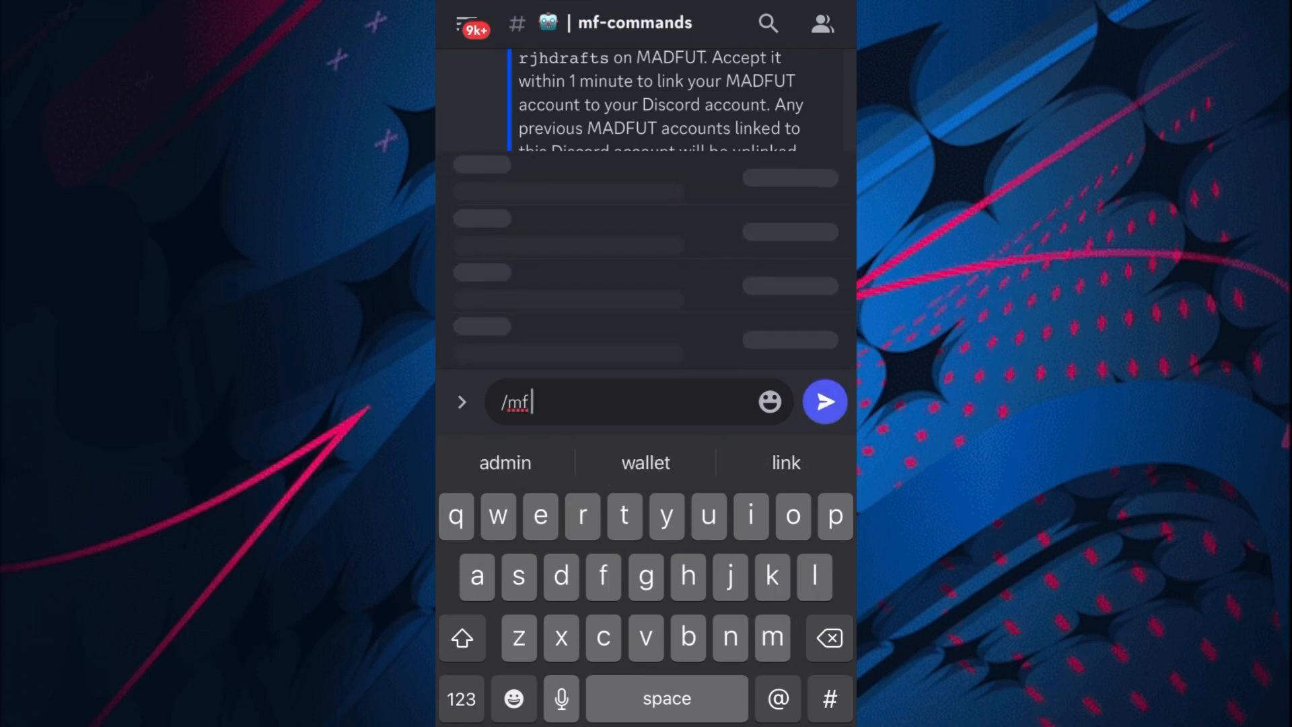
type("wallet")
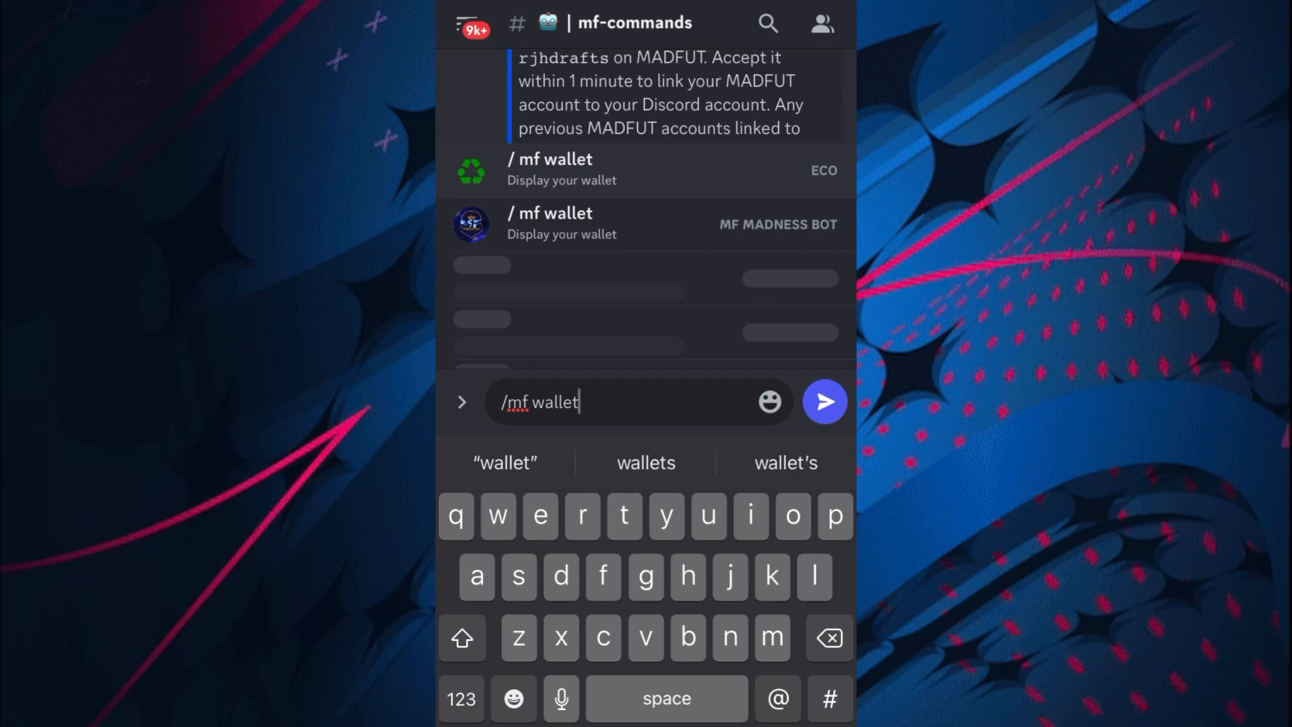
left_click(824, 402)
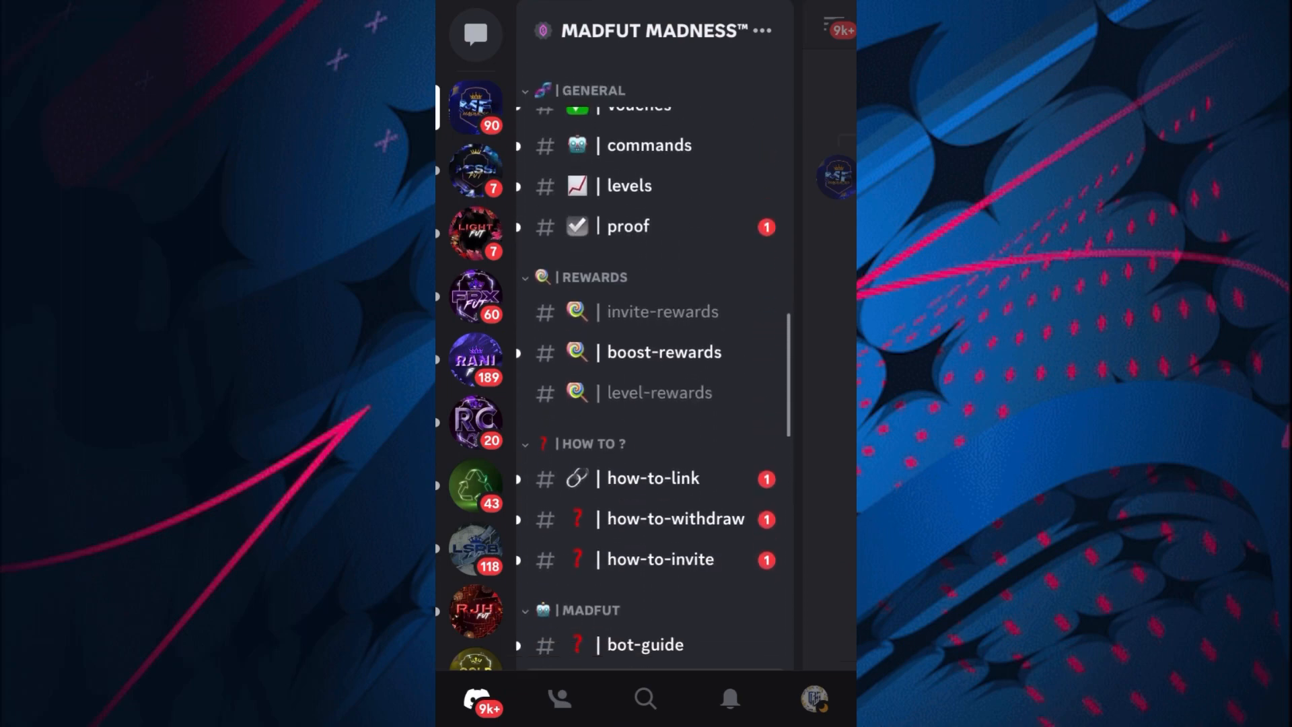
- Browse the big-giveaway and small-giveaways channels
scroll("down", 3)
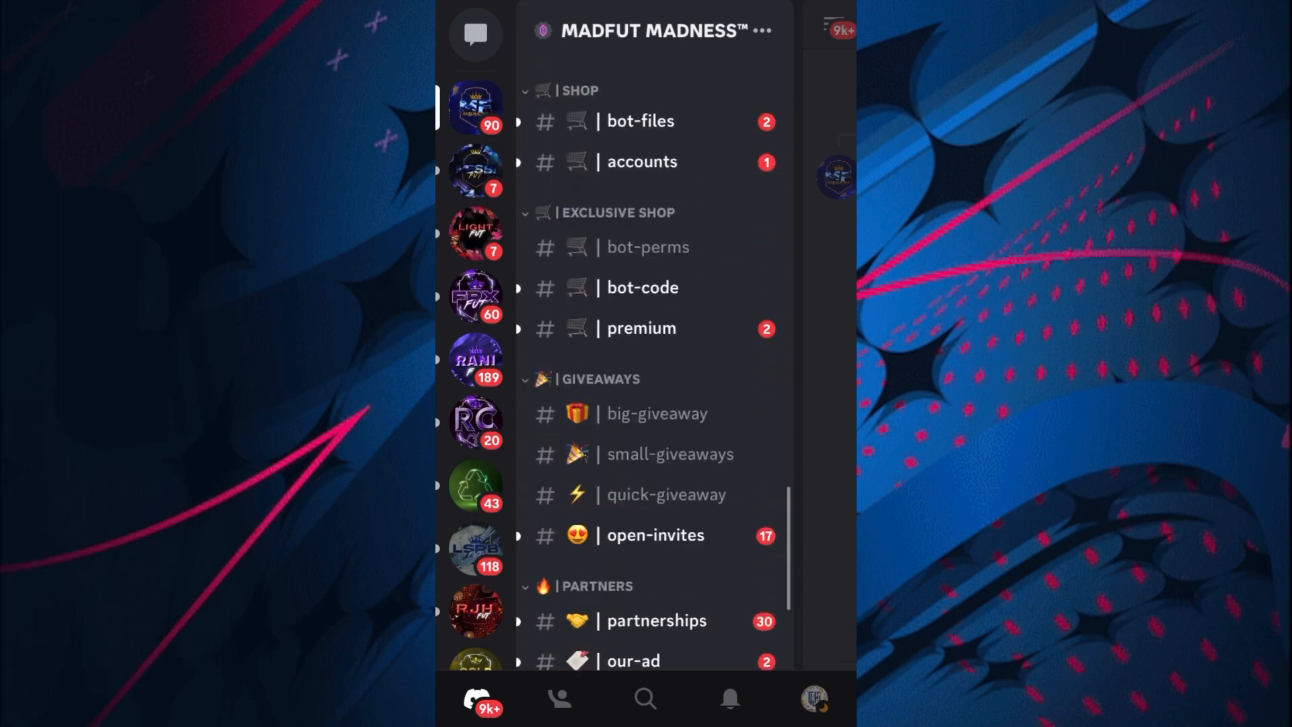
left_click(657, 412)
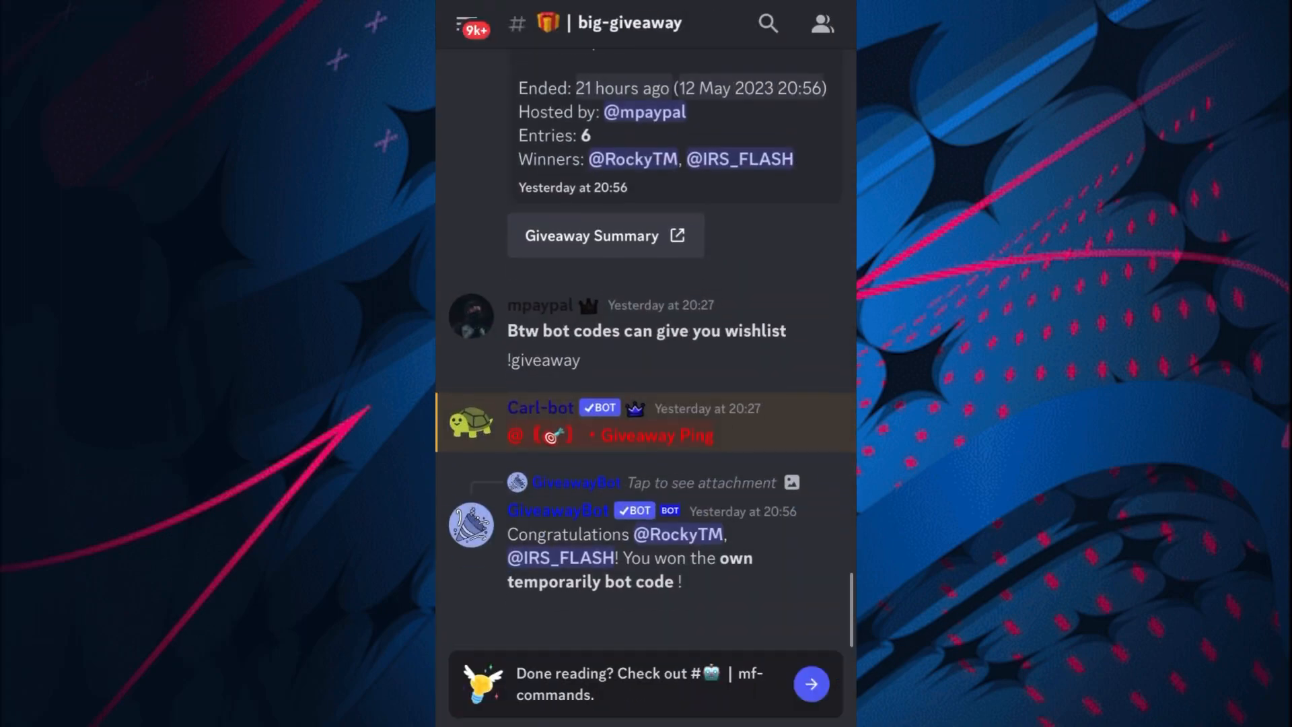
scroll("down", 3)
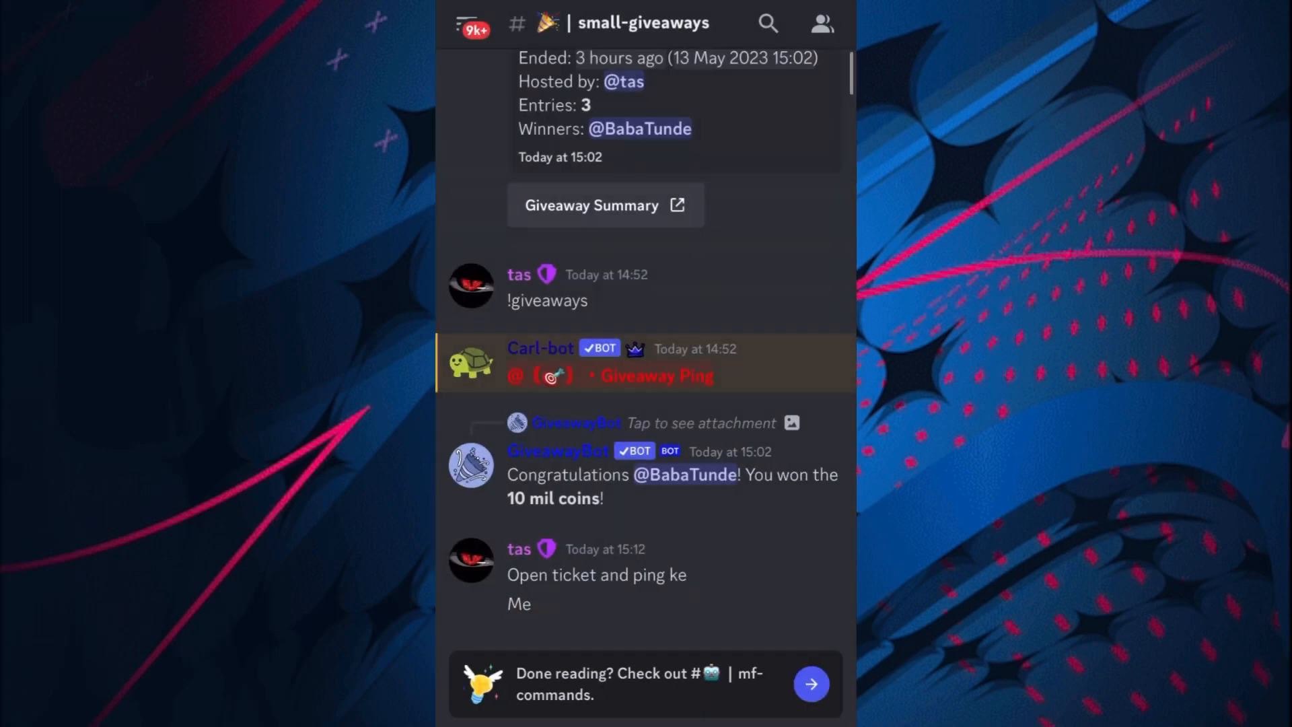
scroll("down", 3)
type("/mf w")
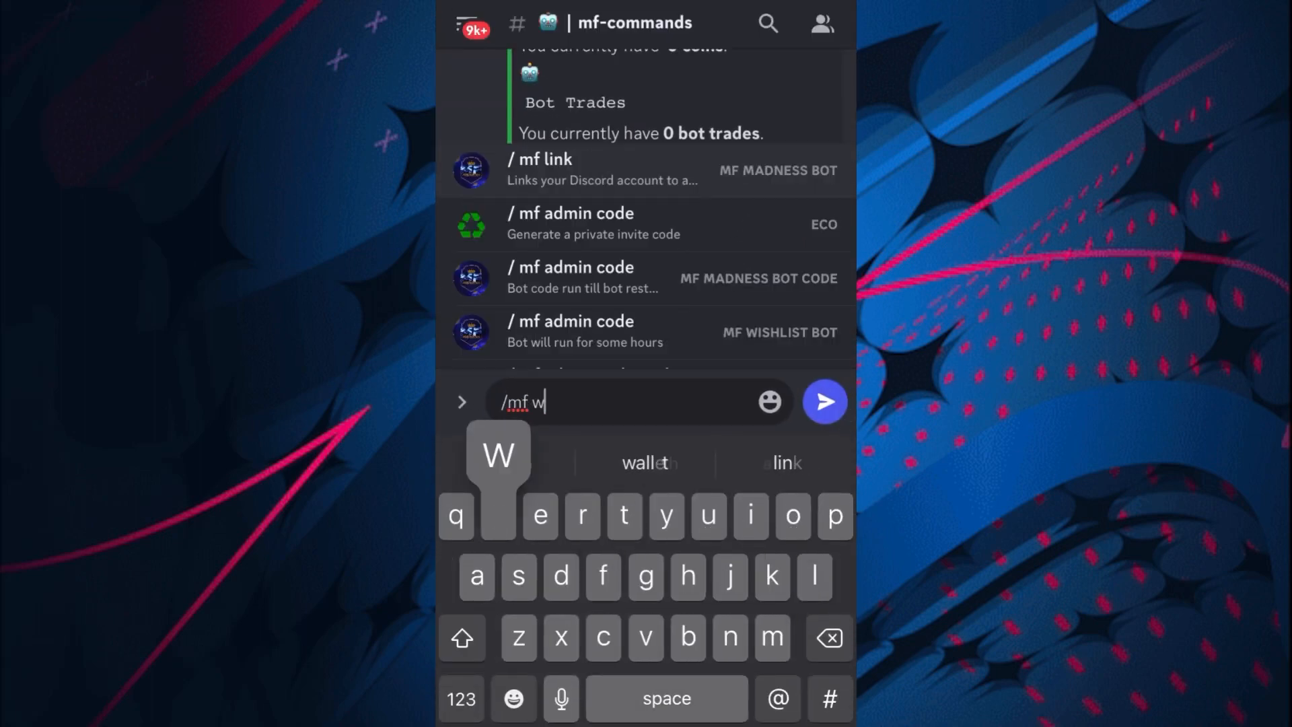
- Draft /mf withdraw with bottrades set to 2, then discard it
type("ithdraw")
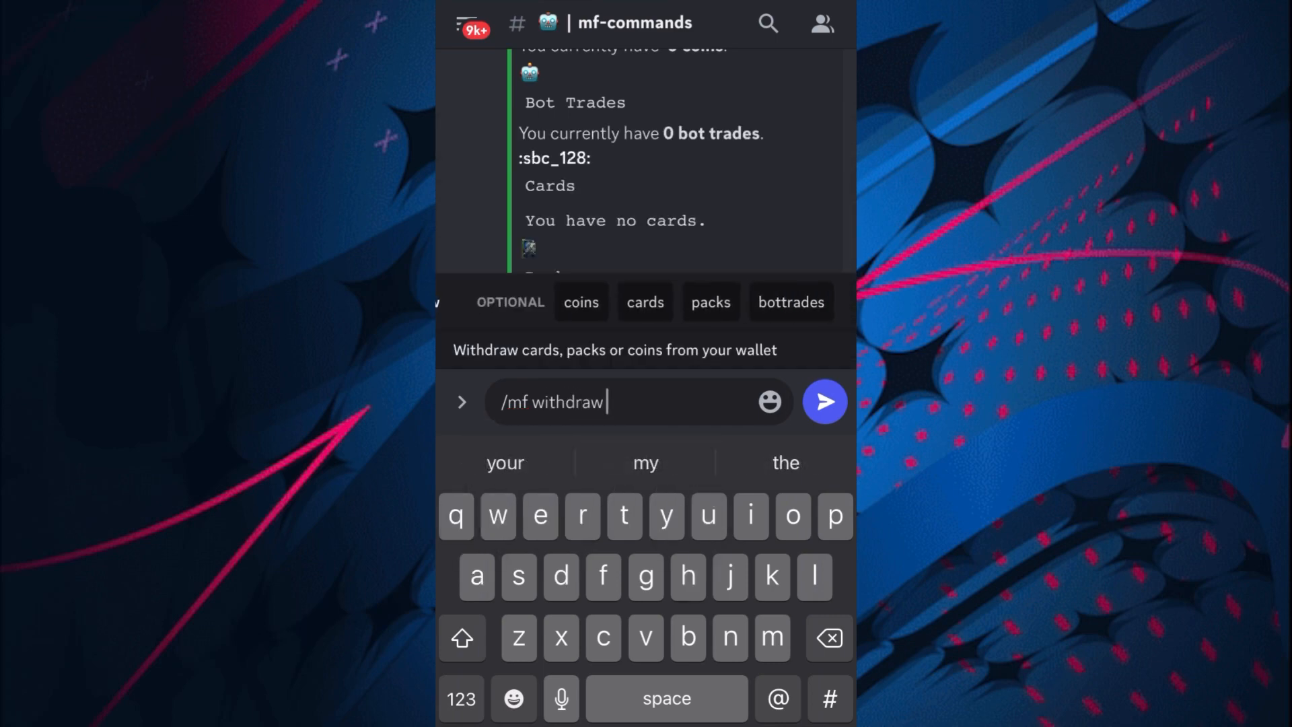
left_click(790, 301)
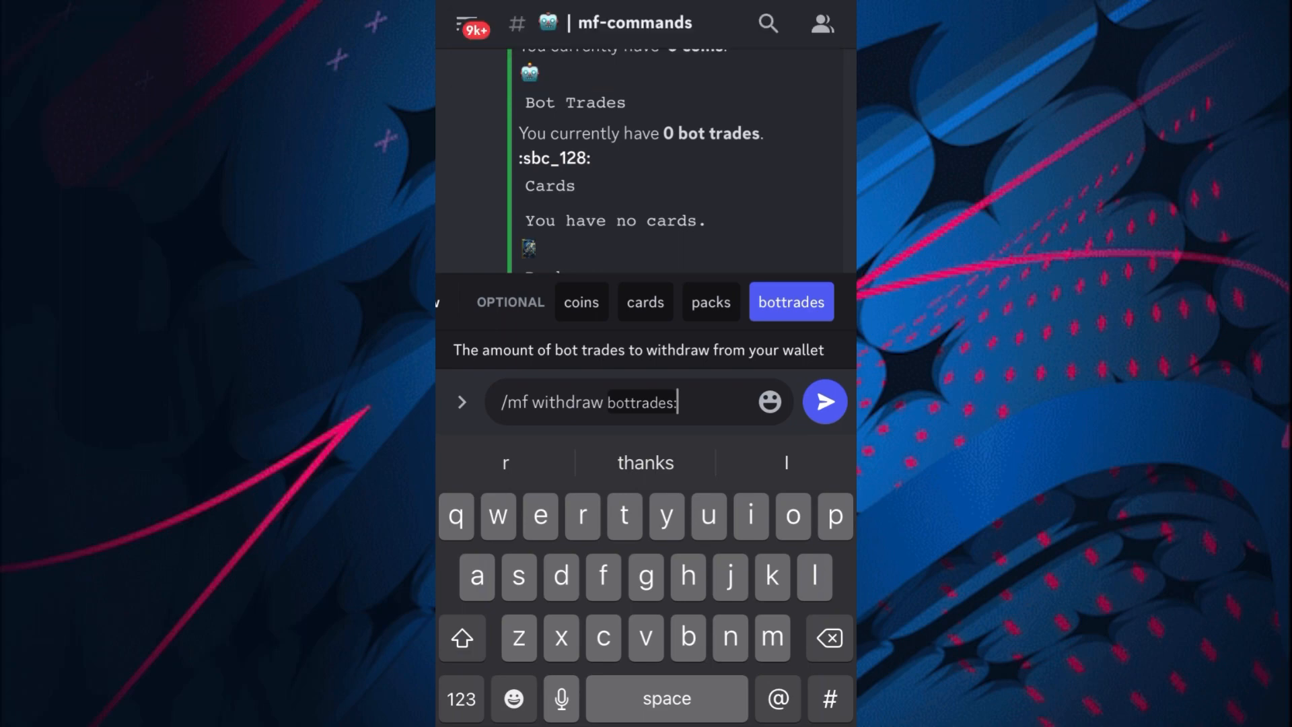
type("2")
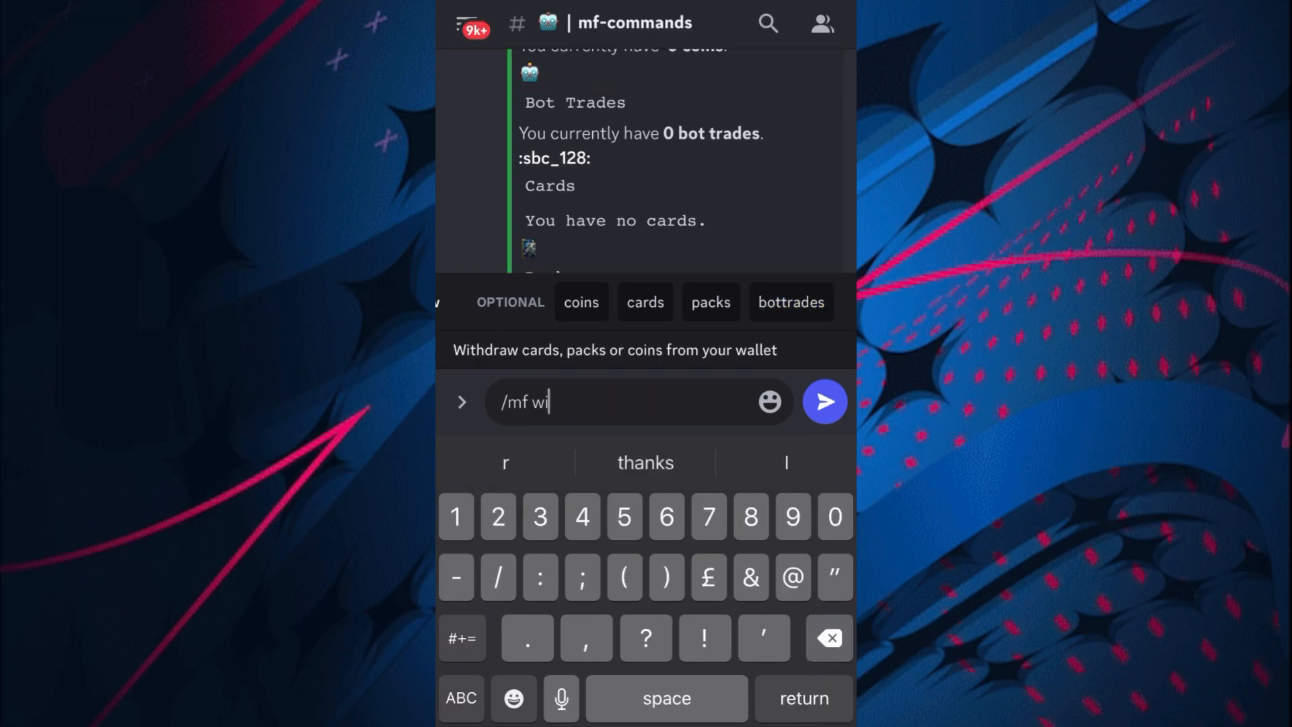
left_click(823, 402)
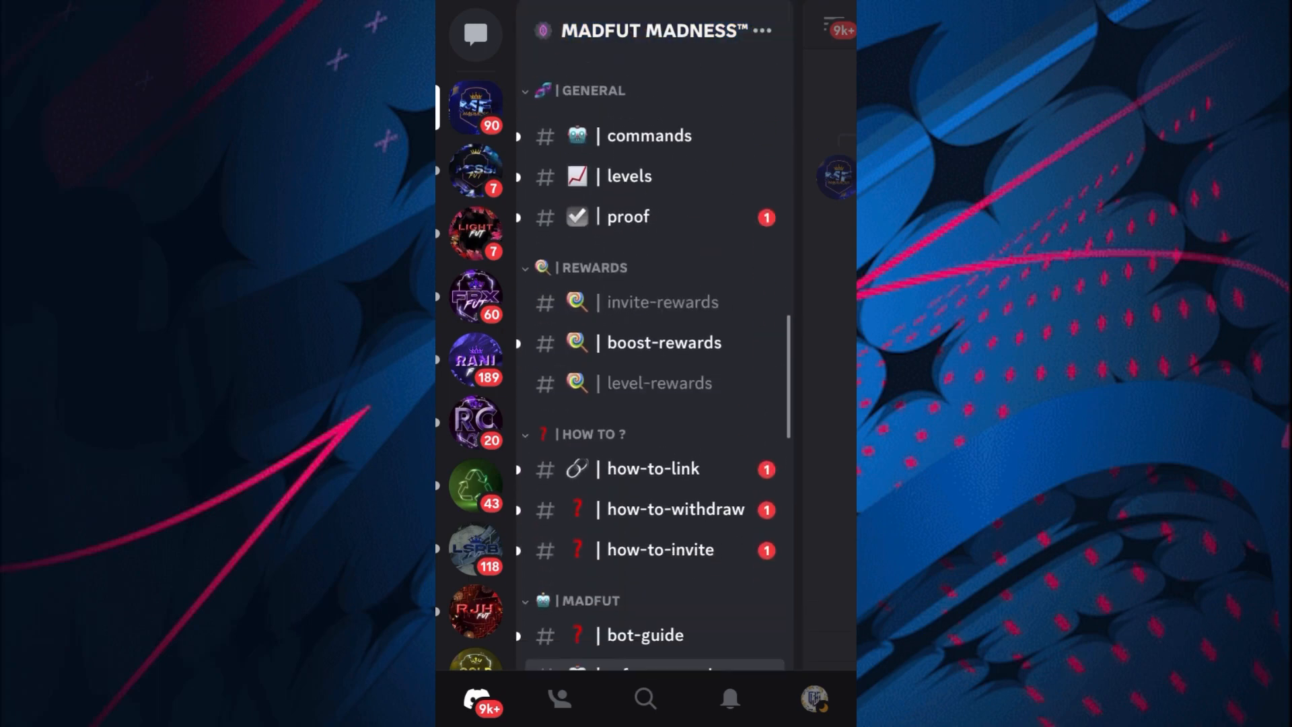
- Scroll the Discord channel list before switching to MADFUT's Packs screen
scroll("down", 3)
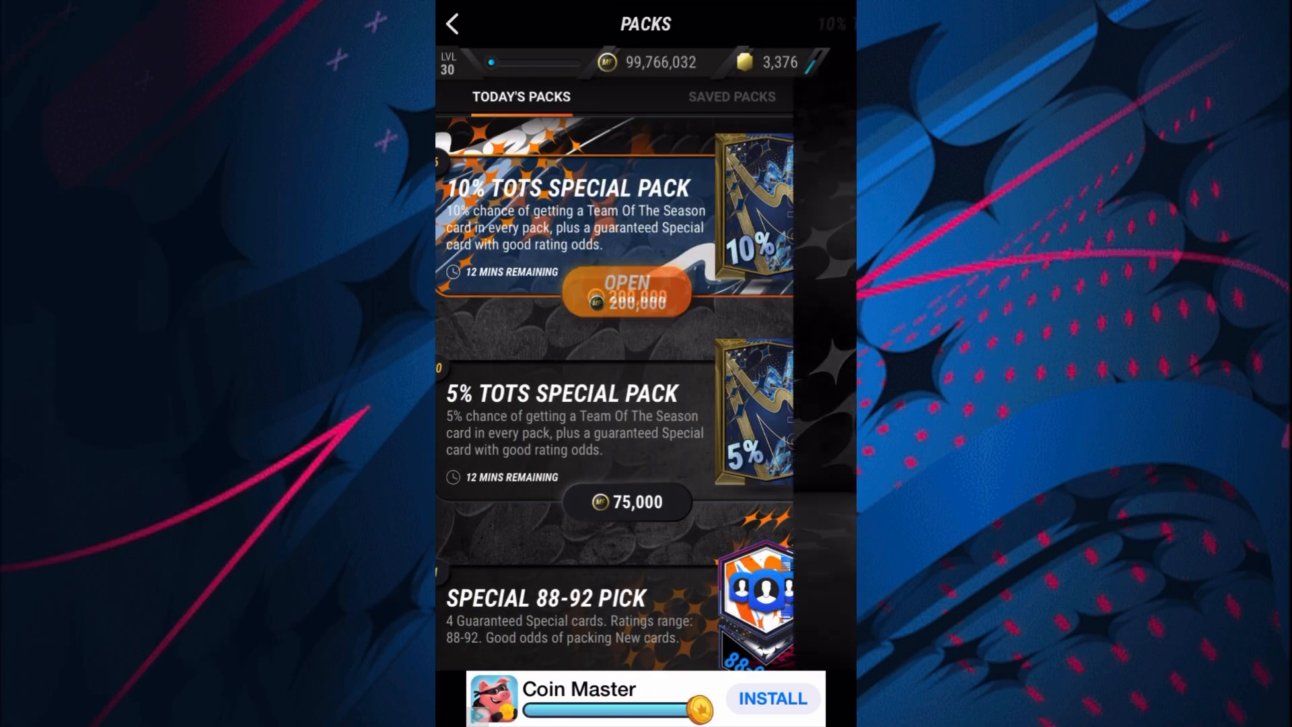
- Open a 10% TOTS Special Pack, return to Packs, and open a second one
left_click(624, 293)
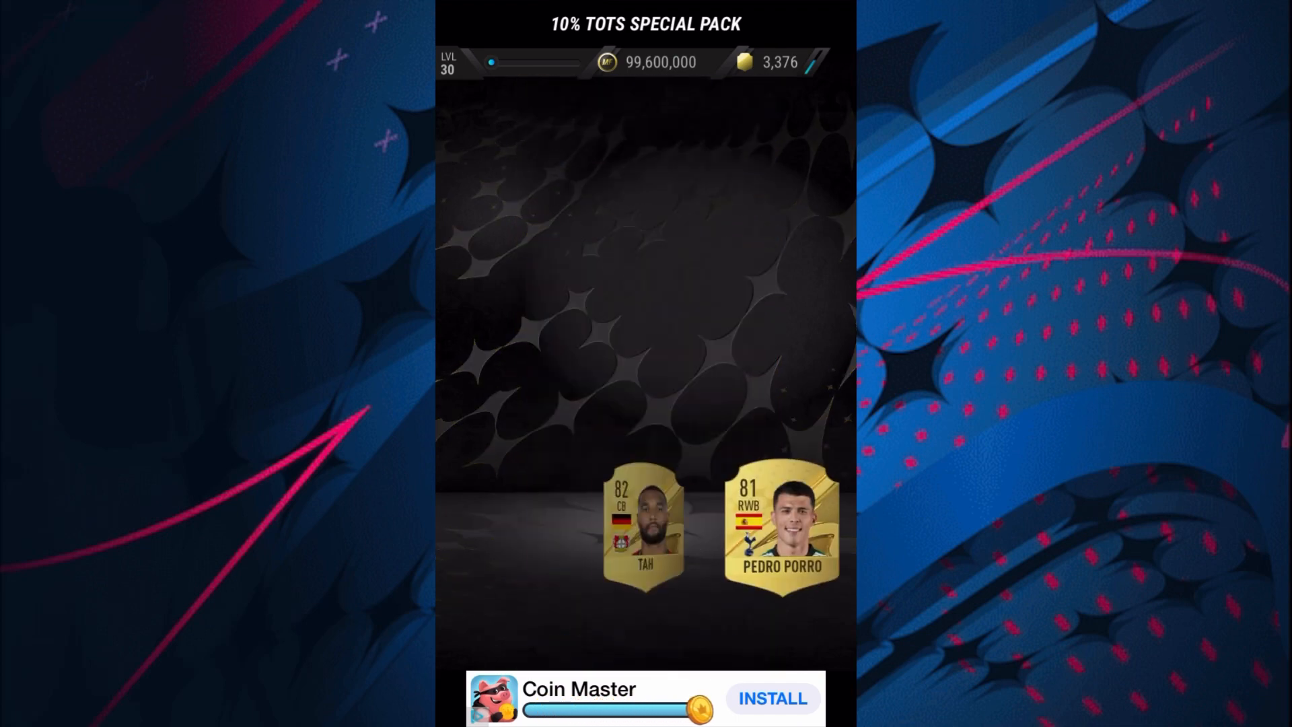
left_click(451, 24)
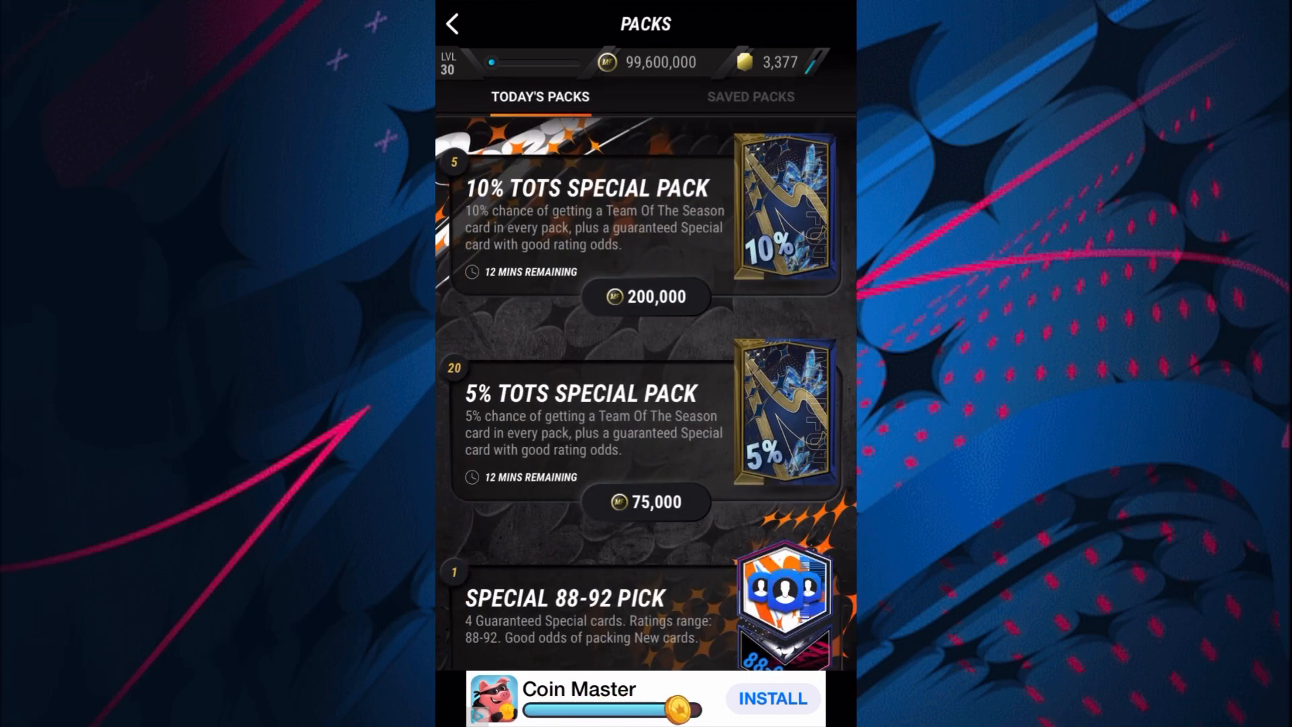
left_click(646, 296)
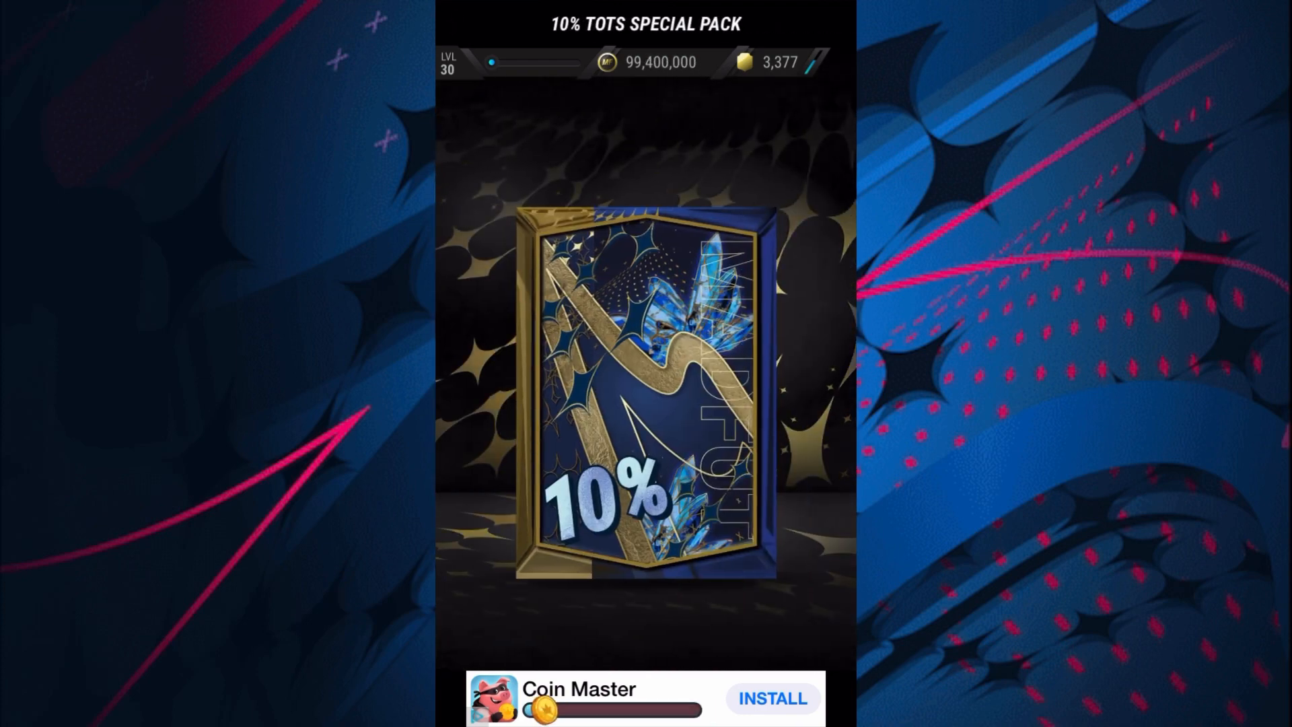